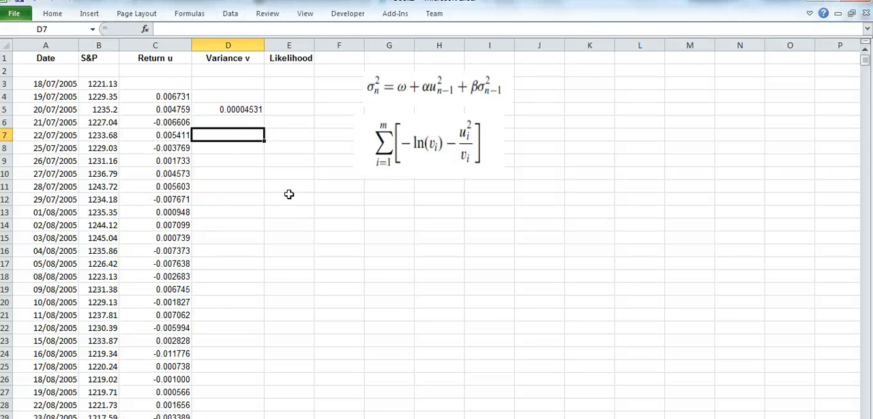
{"action": "mouse_move", "coordinate": [180, 90]}
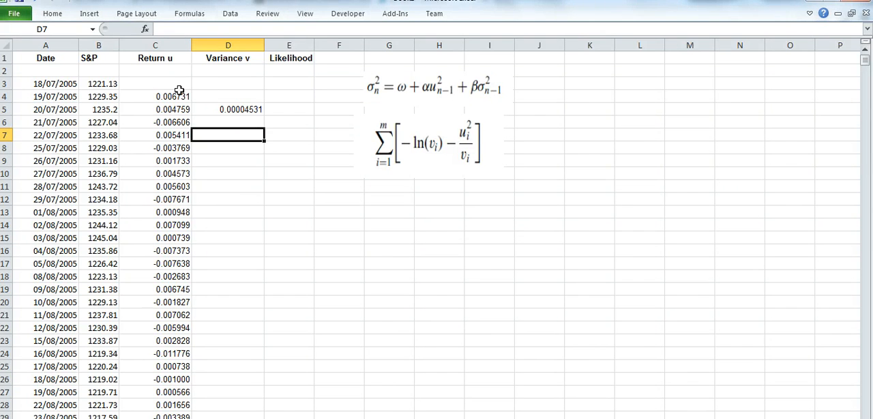
Inspect the formulas behind the first return and the first variance in rows 4-5.
{"action": "left_click", "coordinate": [155, 96]}
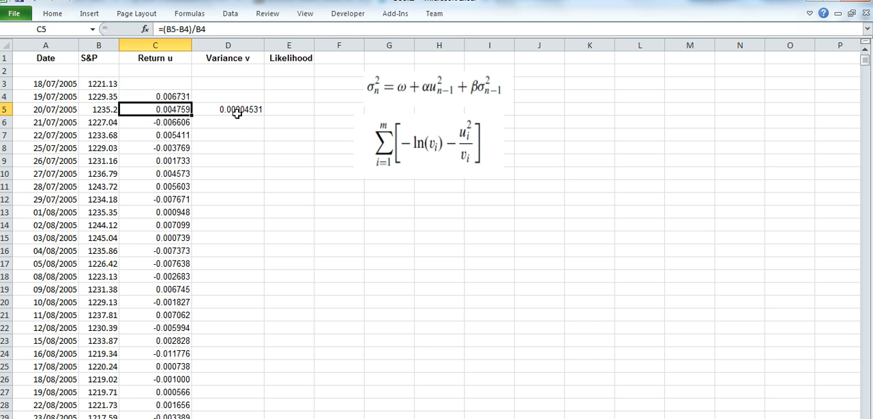
{"action": "left_click", "coordinate": [228, 109]}
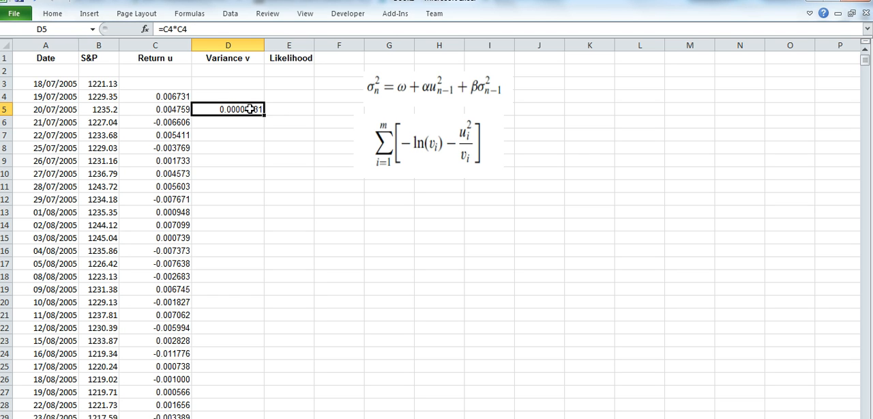
{"action": "double_click", "coordinate": [228, 109]}
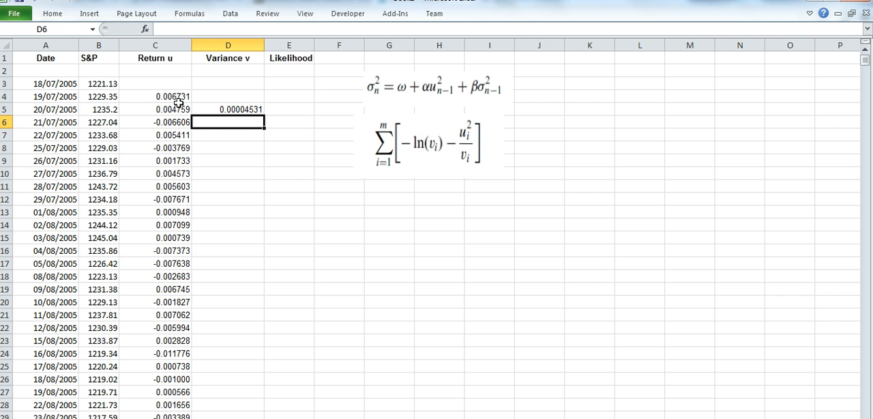
{"action": "mouse_move", "coordinate": [416, 128]}
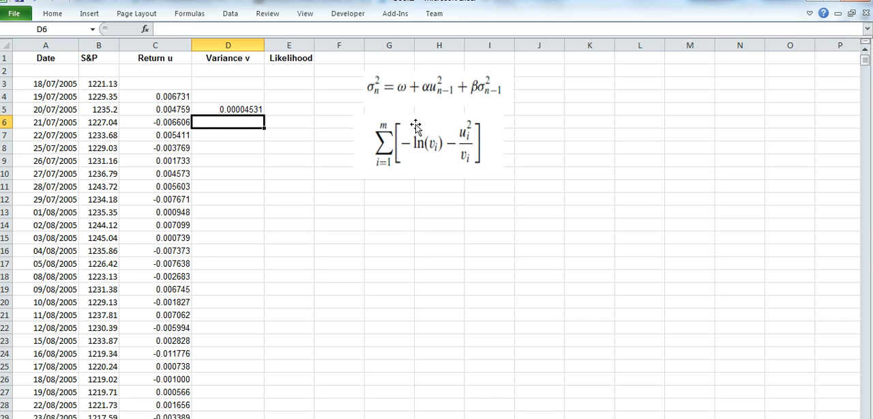
{"action": "mouse_move", "coordinate": [431, 109]}
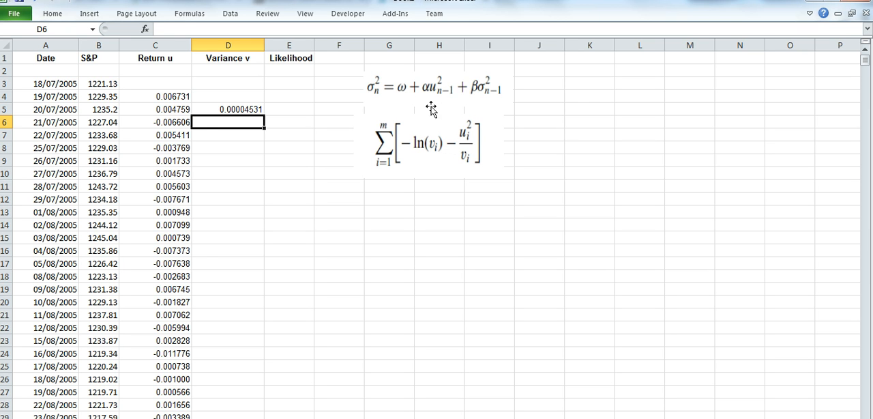
{"action": "mouse_move", "coordinate": [376, 101]}
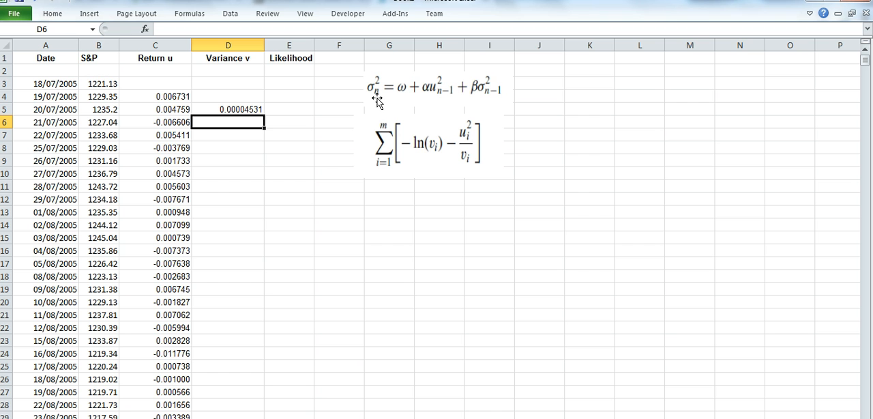
{"action": "mouse_move", "coordinate": [377, 109]}
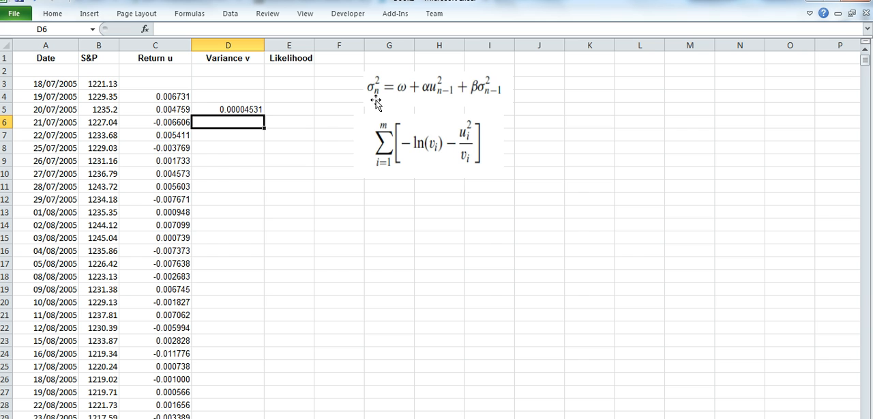
{"action": "mouse_move", "coordinate": [401, 99]}
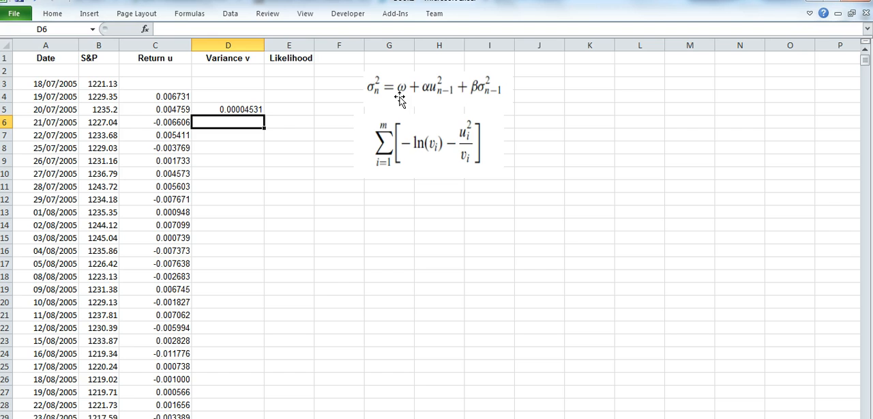
{"action": "mouse_move", "coordinate": [439, 101]}
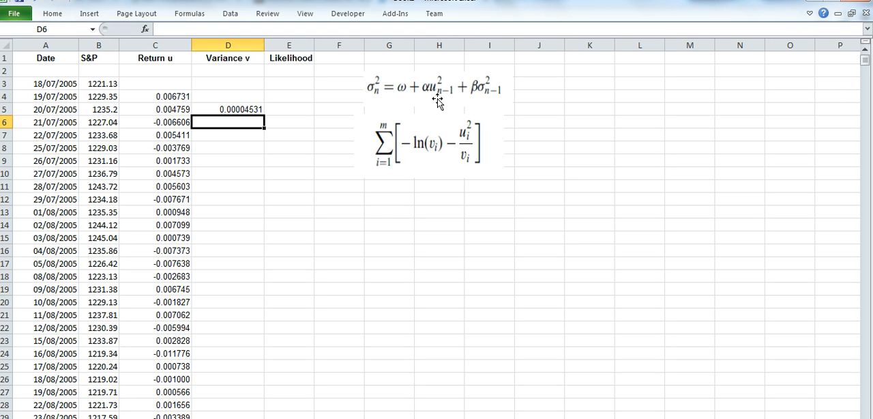
{"action": "mouse_move", "coordinate": [435, 101]}
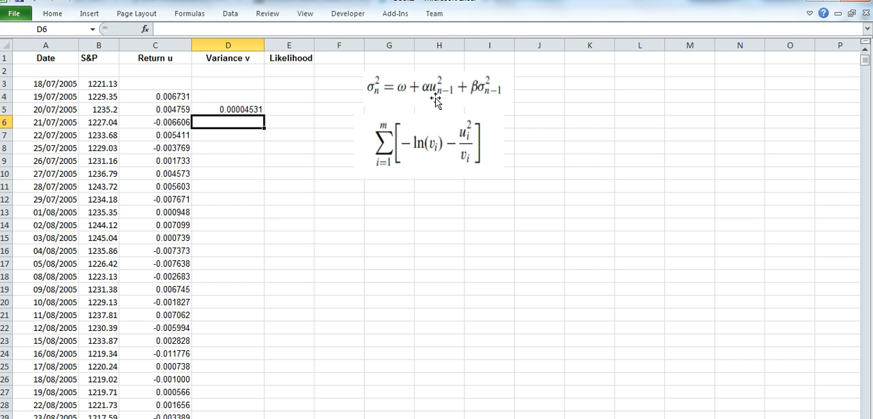
{"action": "mouse_move", "coordinate": [493, 102]}
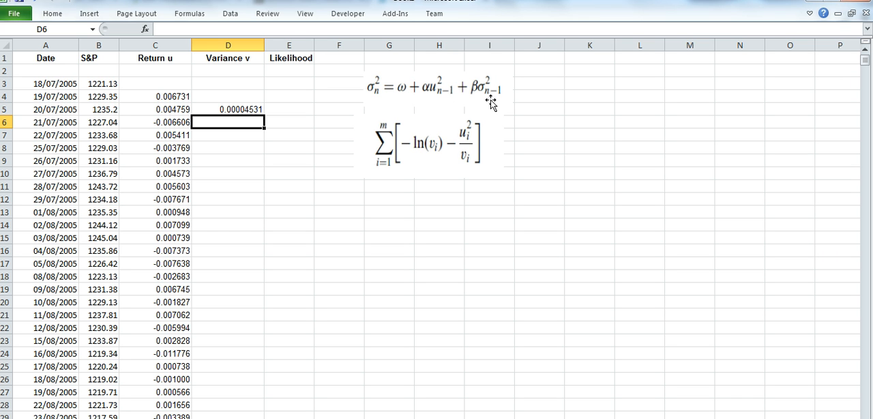
{"action": "mouse_move", "coordinate": [467, 101]}
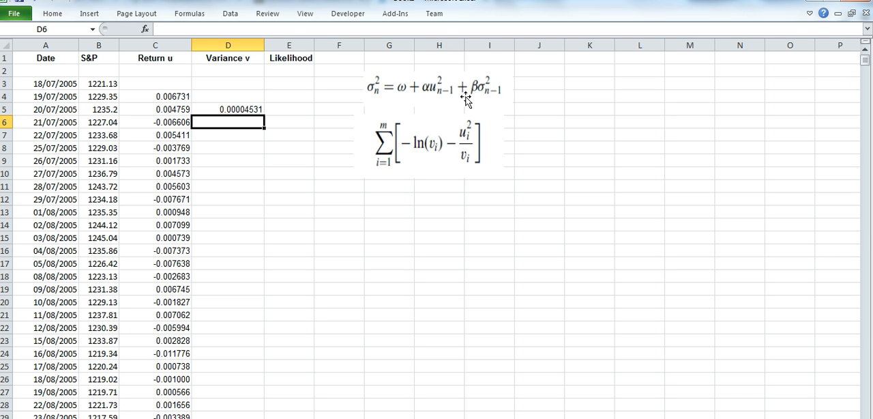
{"action": "mouse_move", "coordinate": [101, 237]}
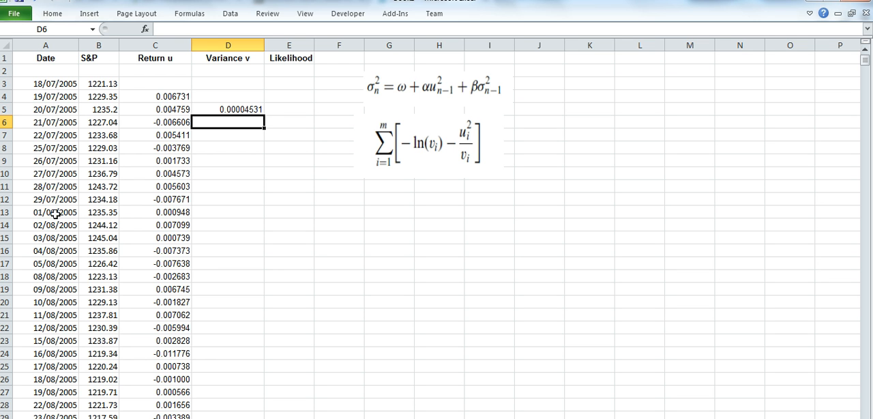
{"action": "mouse_move", "coordinate": [11, 218]}
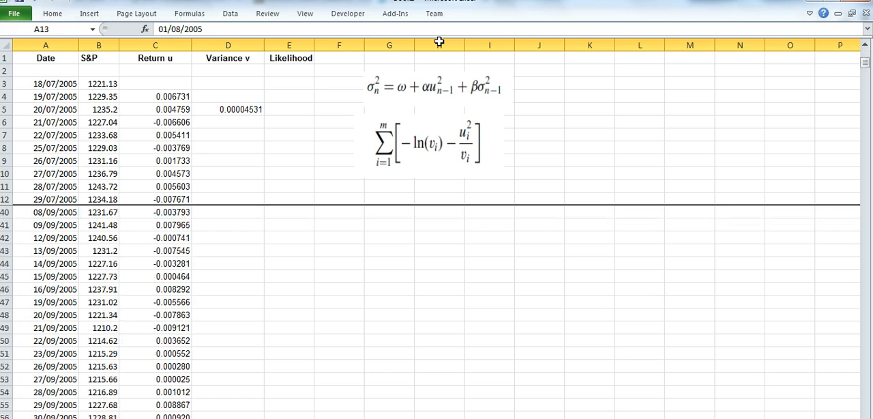
Scroll to the trial-value block and relabel the alpha and beta cells with Symbol-font 'a' and 'b'.
{"action": "scroll", "scroll_direction": "down", "scroll_amount": 3}
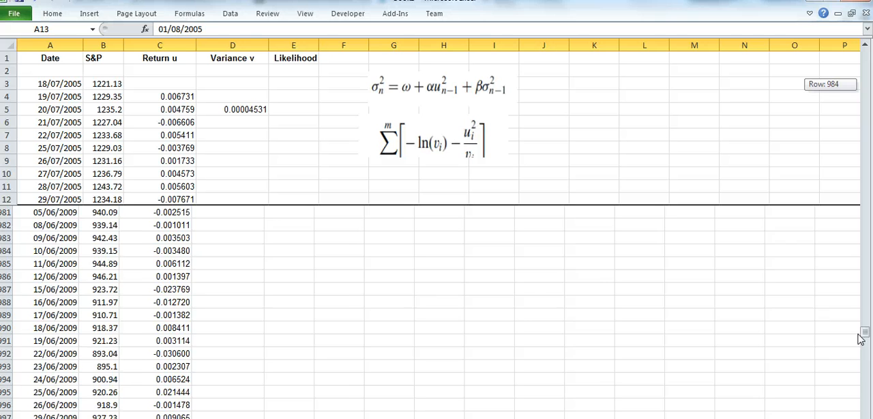
{"action": "scroll", "scroll_direction": "down", "scroll_amount": 3}
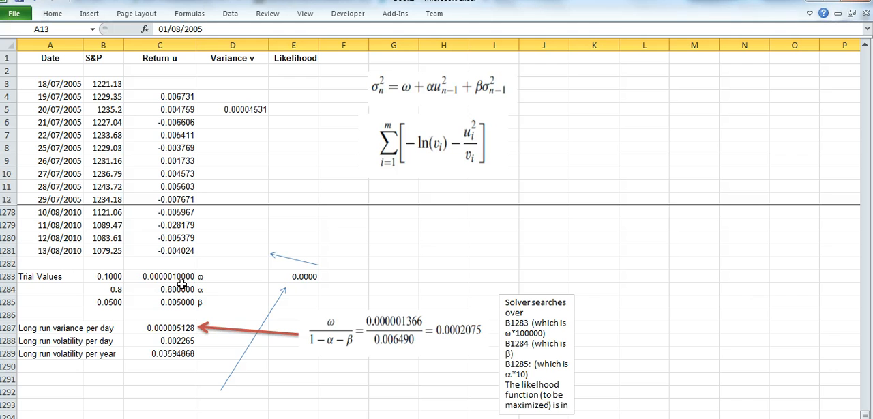
{"action": "mouse_move", "coordinate": [212, 303]}
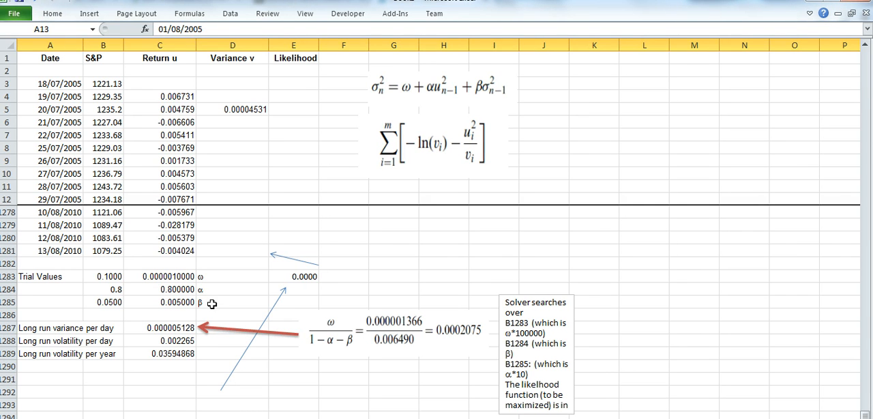
{"action": "type", "text": "a"}
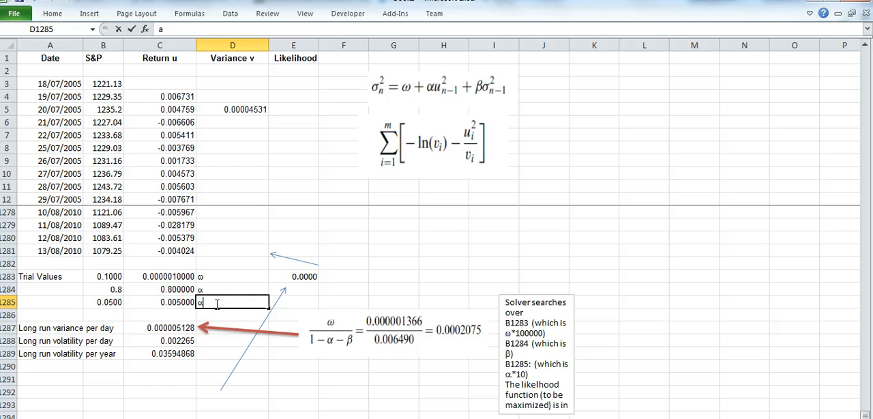
{"action": "left_click", "coordinate": [232, 289]}
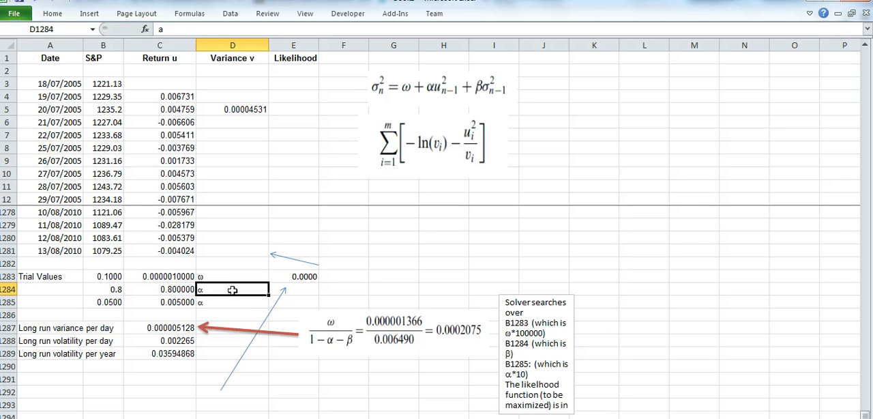
{"action": "type", "text": "b"}
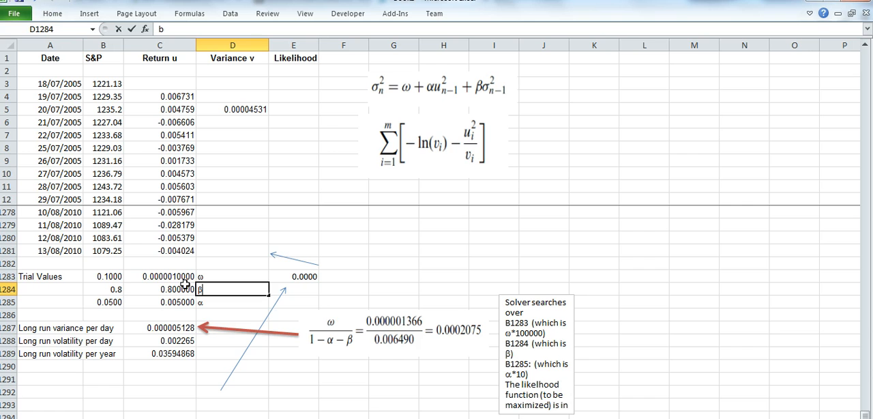
{"action": "mouse_move", "coordinate": [189, 281]}
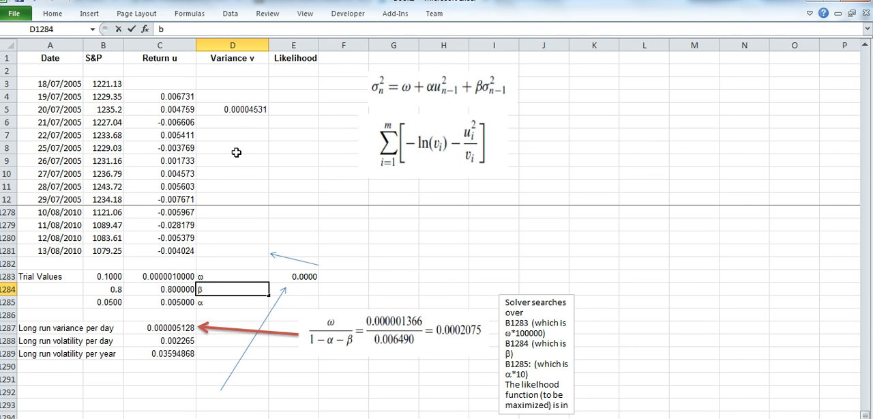
Begin the D6 variance as omega plus alpha times the squared return C5*C5, using absolute trial-value references.
{"action": "left_click", "coordinate": [232, 122]}
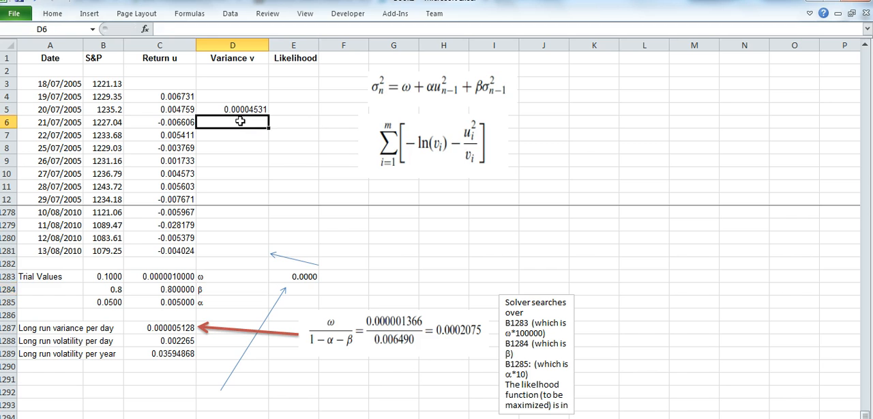
{"action": "mouse_move", "coordinate": [292, 150]}
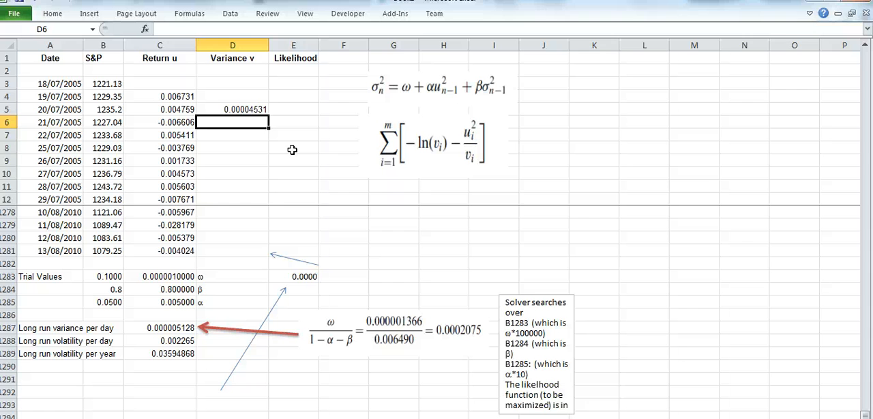
{"action": "type", "text": "="}
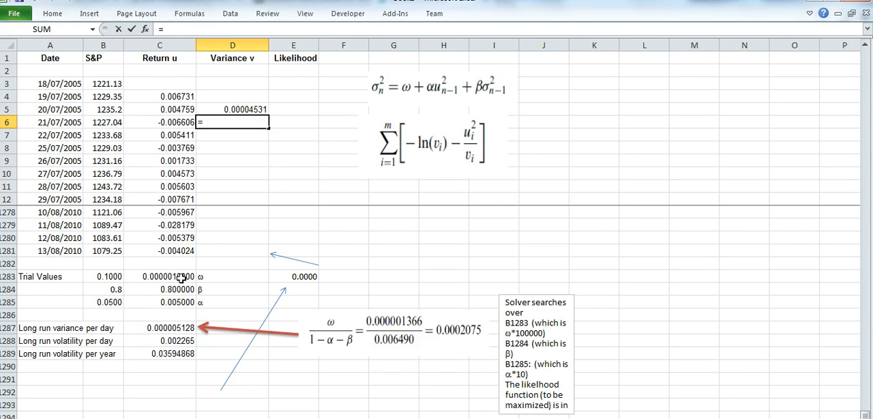
{"action": "mouse_move", "coordinate": [184, 276]}
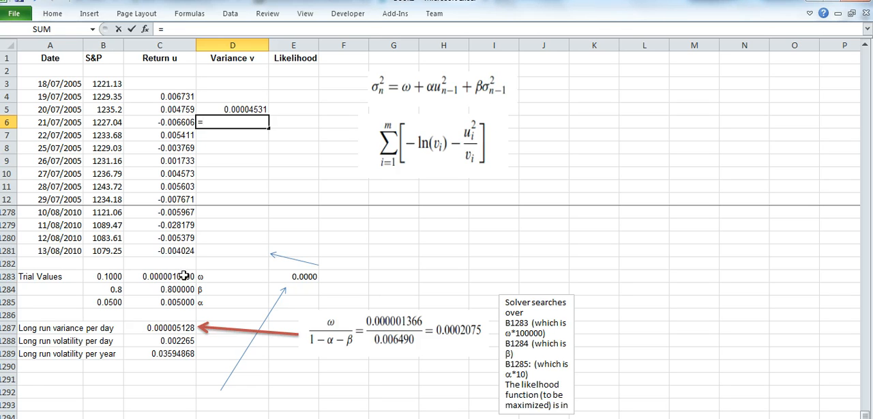
{"action": "left_click", "coordinate": [159, 276]}
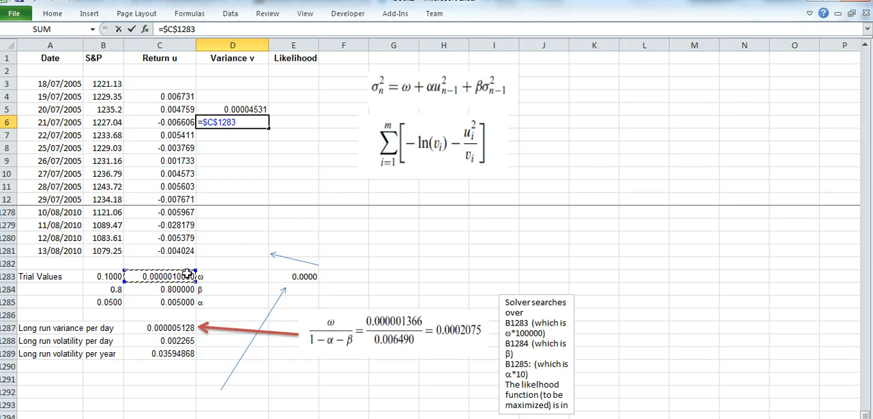
{"action": "type", "text": "+"}
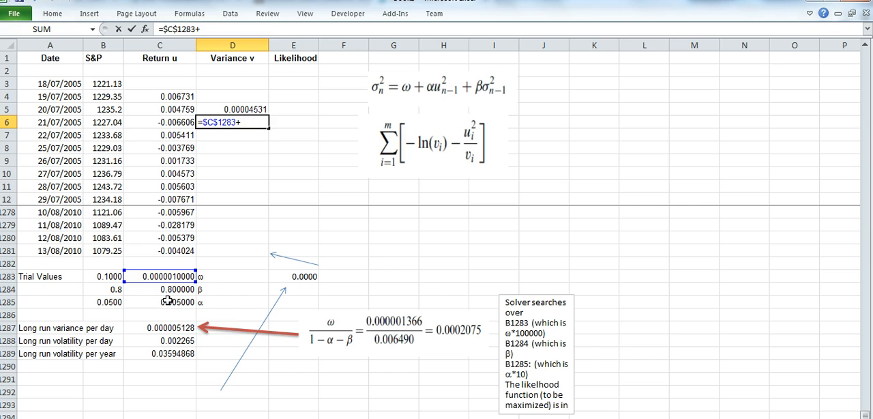
{"action": "left_click", "coordinate": [160, 302]}
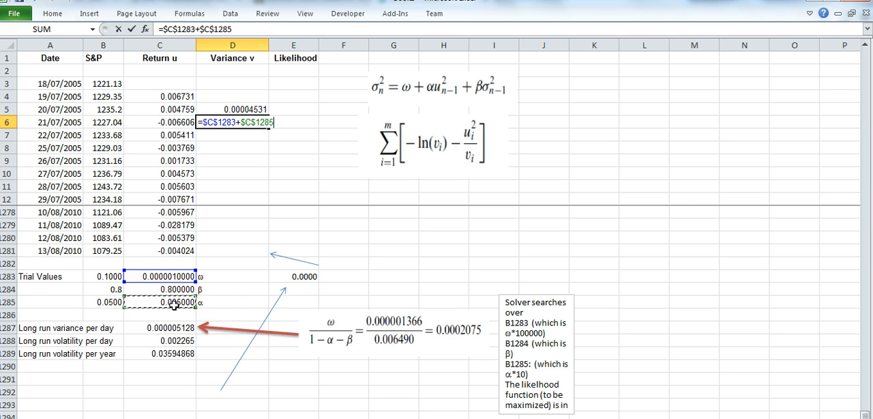
{"action": "type", "text": "*"}
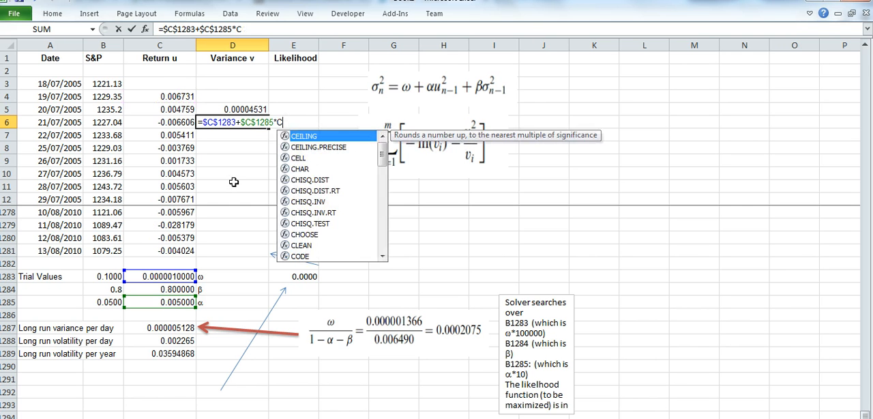
{"action": "left_click", "coordinate": [160, 109]}
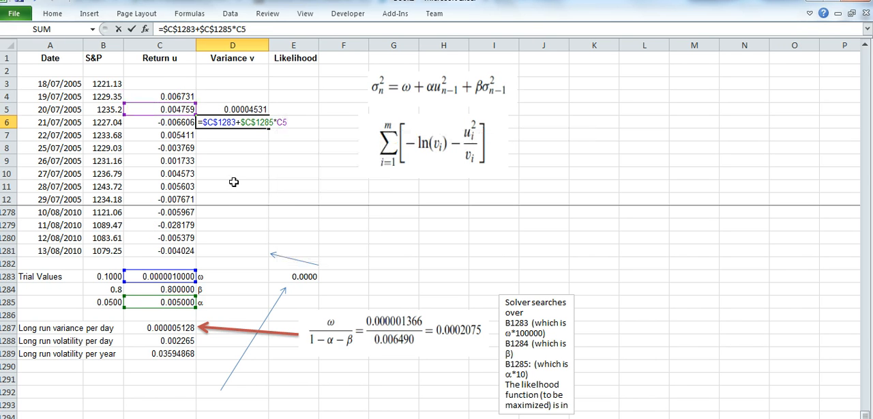
{"action": "type", "text": "c"}
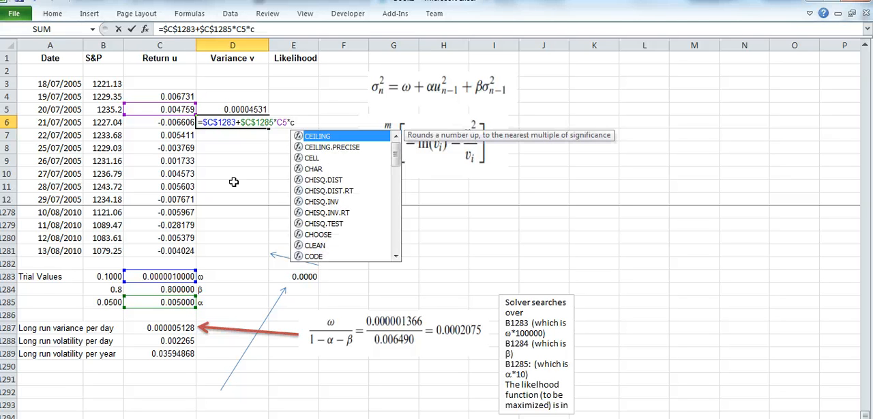
{"action": "type", "text": "5"}
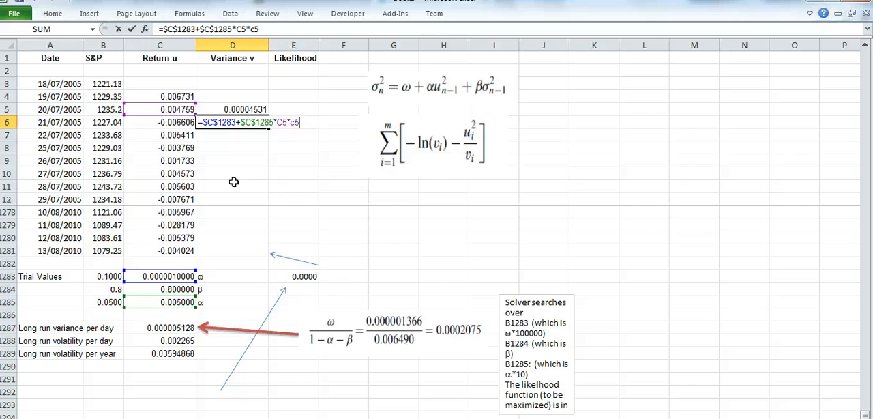
{"action": "mouse_move", "coordinate": [305, 132]}
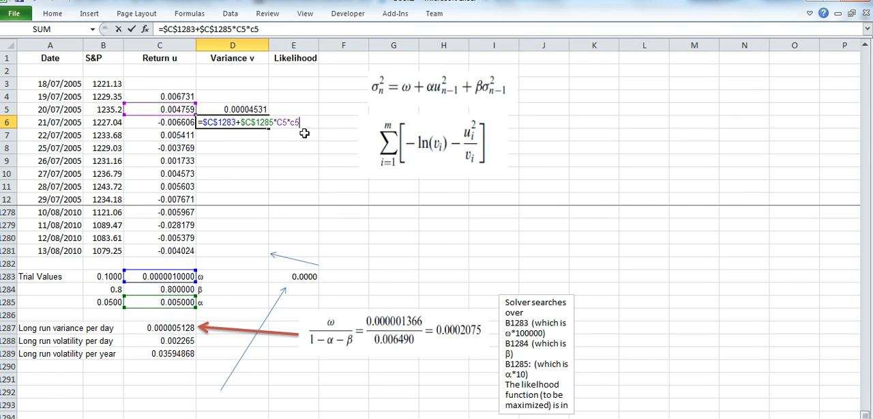
Complete the D6 variance by adding beta times the previous variance D5.
{"action": "type", "text": "+"}
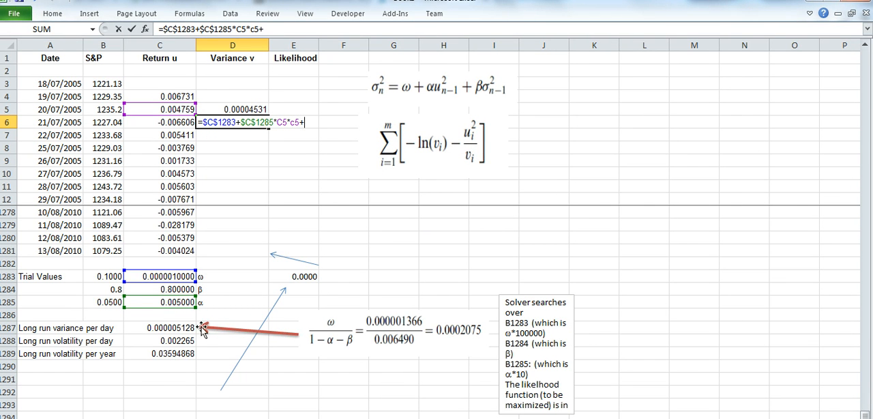
{"action": "left_click", "coordinate": [167, 289]}
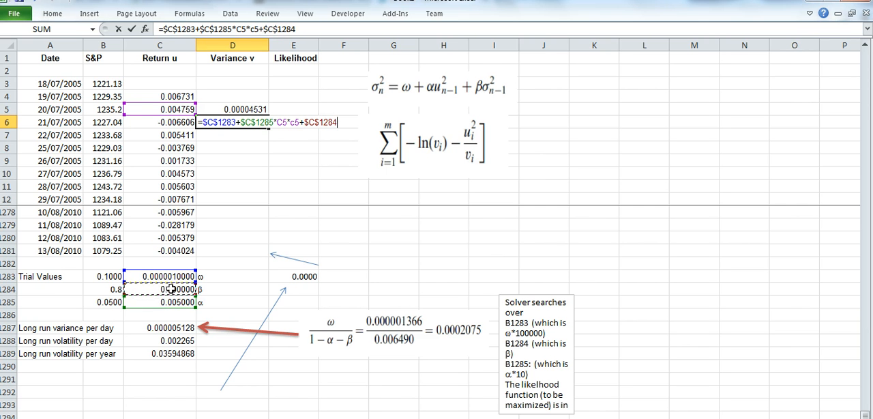
{"action": "type", "text": "*"}
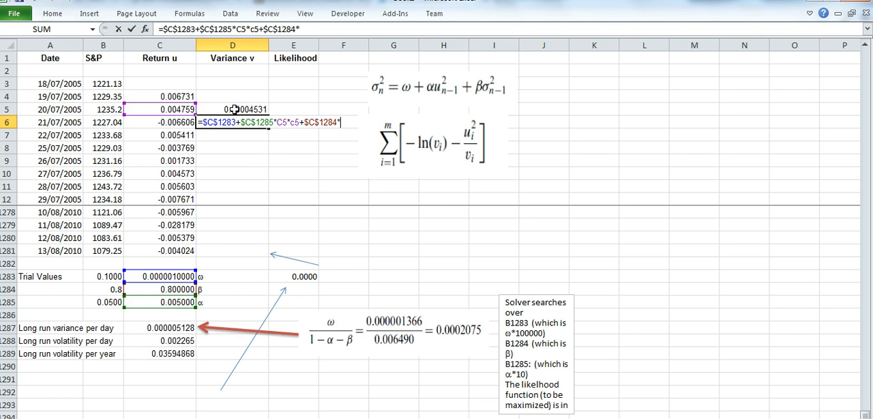
{"action": "left_click", "coordinate": [232, 109]}
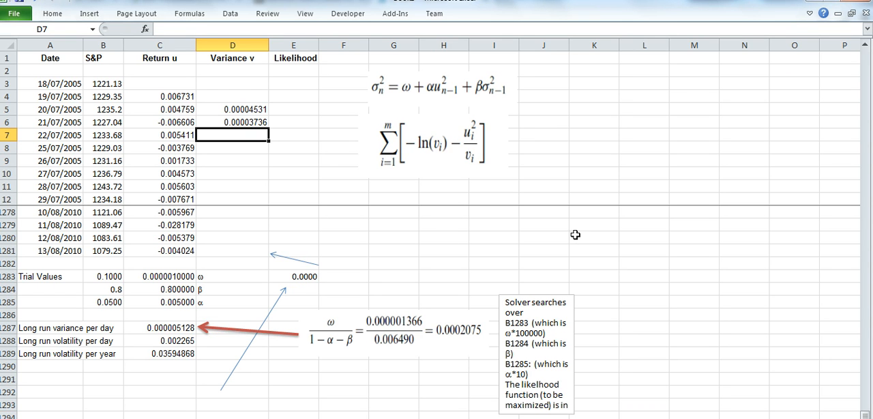
{"action": "mouse_move", "coordinate": [399, 170]}
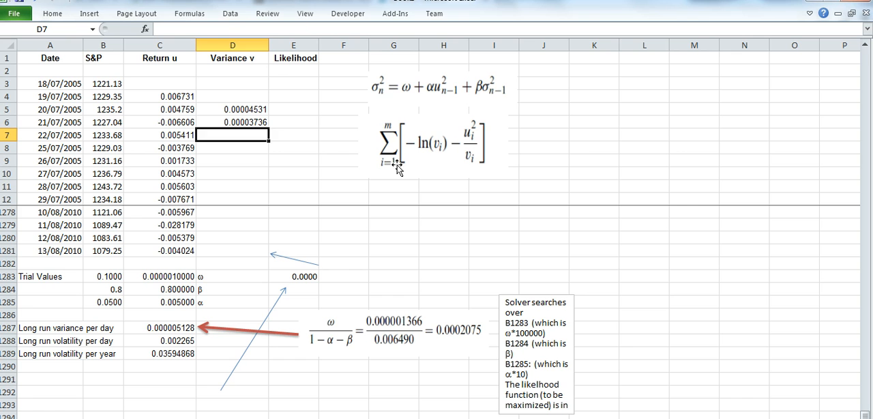
Fill the D6 variance formula down the column to D1281.
{"action": "left_click", "coordinate": [232, 122]}
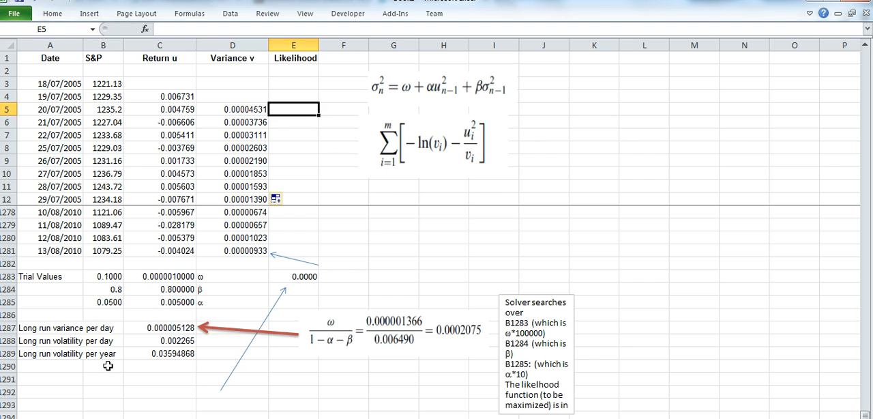
{"action": "mouse_move", "coordinate": [351, 213]}
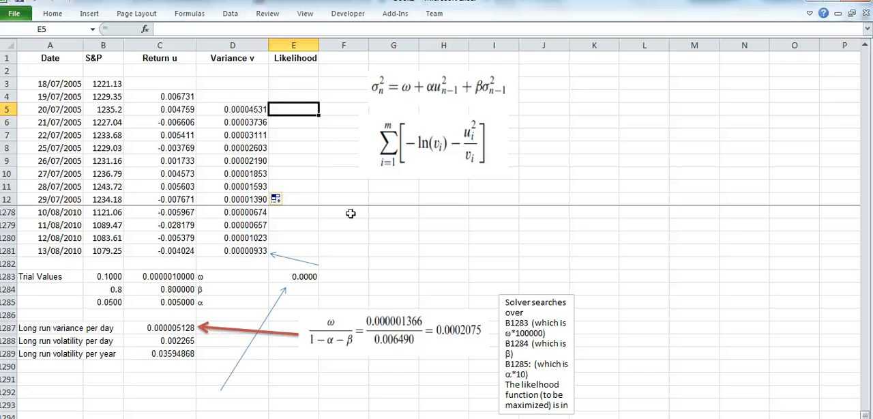
Enter the likelihood term =-ln(D5)-(C5^2)/D5 in E5, giving 9.5022.
{"action": "type", "text": "="}
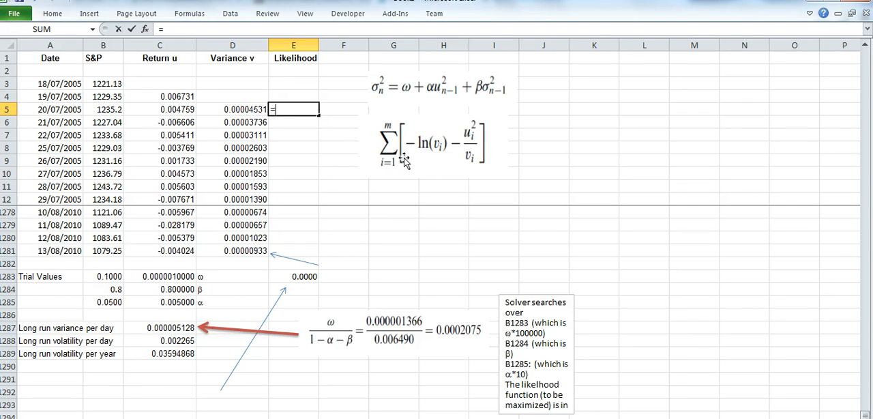
{"action": "mouse_move", "coordinate": [449, 155]}
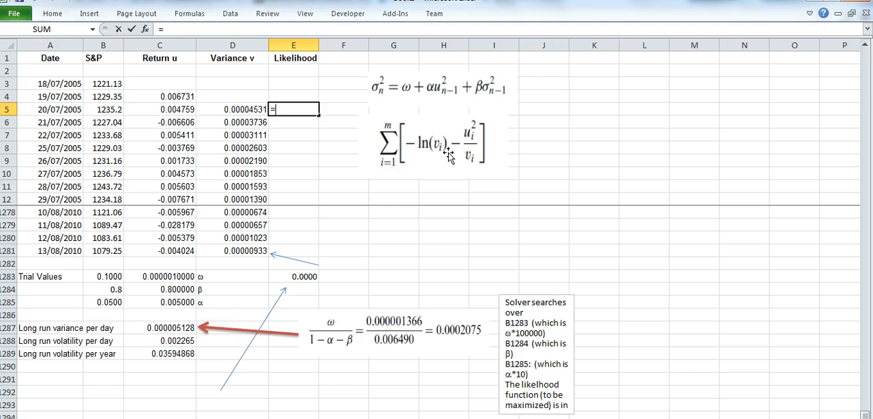
{"action": "mouse_move", "coordinate": [442, 156]}
{"action": "type", "text": "-ln"}
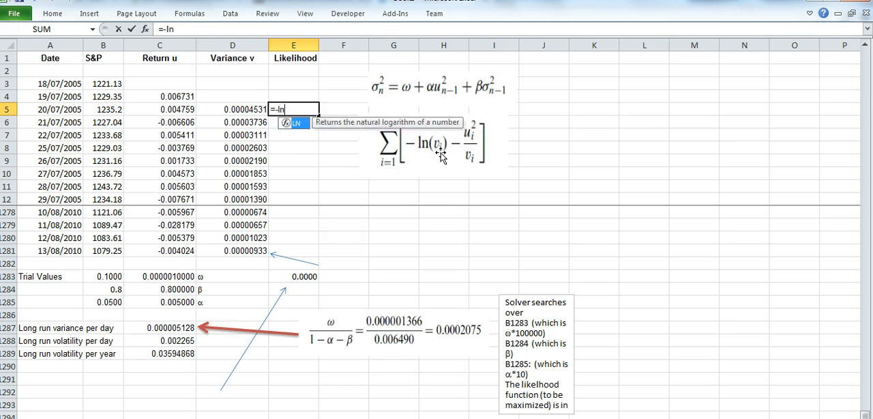
{"action": "type", "text": "("}
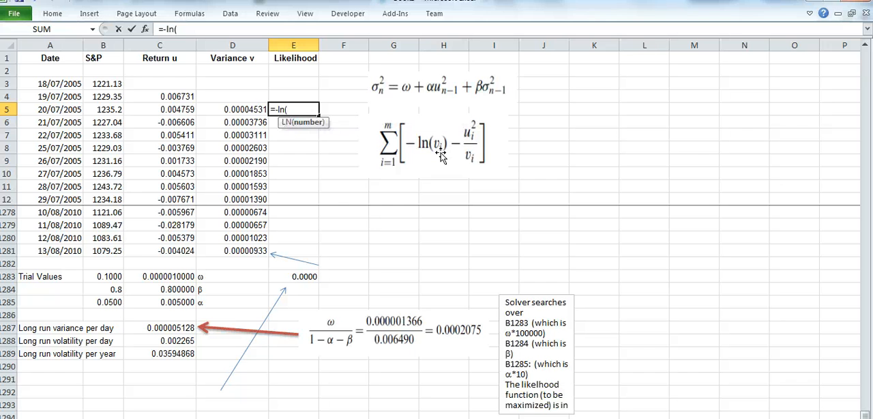
{"action": "mouse_move", "coordinate": [184, 116]}
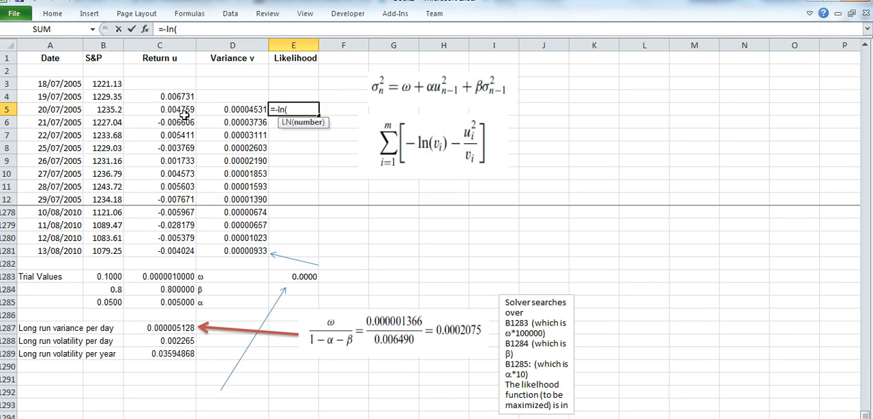
{"action": "left_click", "coordinate": [232, 110]}
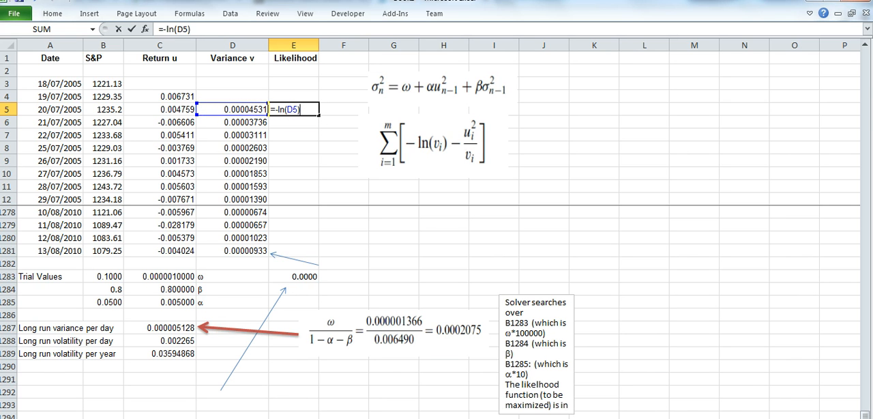
{"action": "mouse_move", "coordinate": [230, 245]}
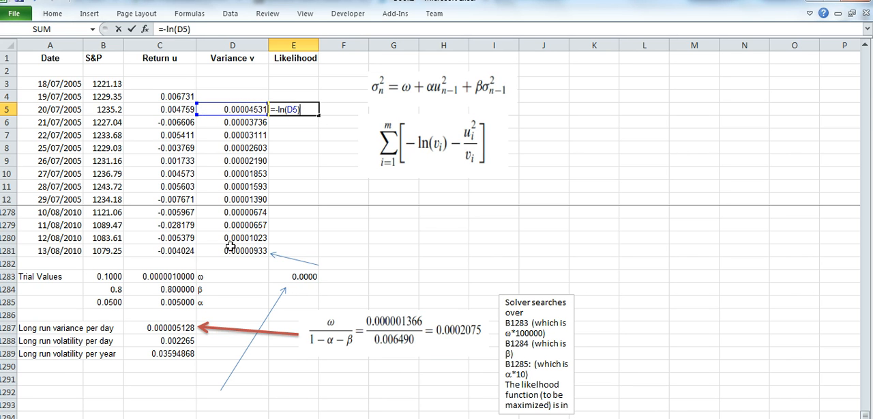
{"action": "type", "text": "-"}
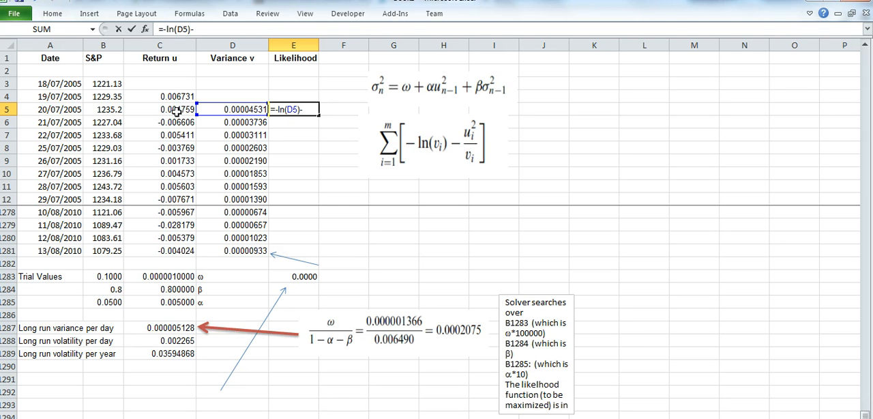
{"action": "mouse_move", "coordinate": [183, 106]}
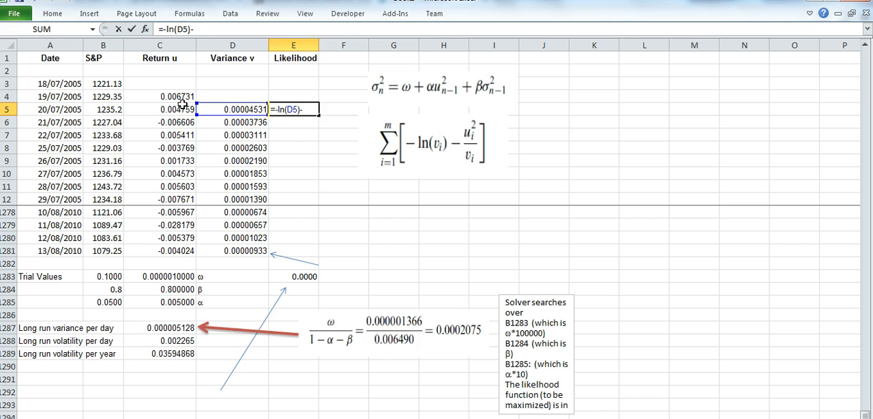
{"action": "type", "text": "("}
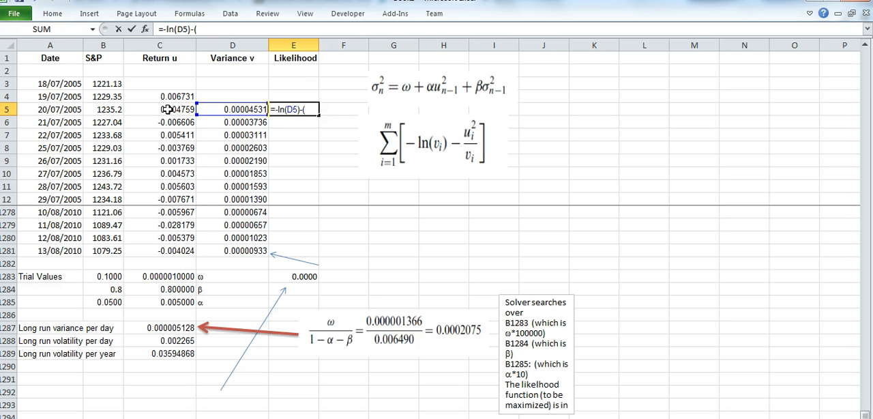
{"action": "left_click", "coordinate": [160, 109]}
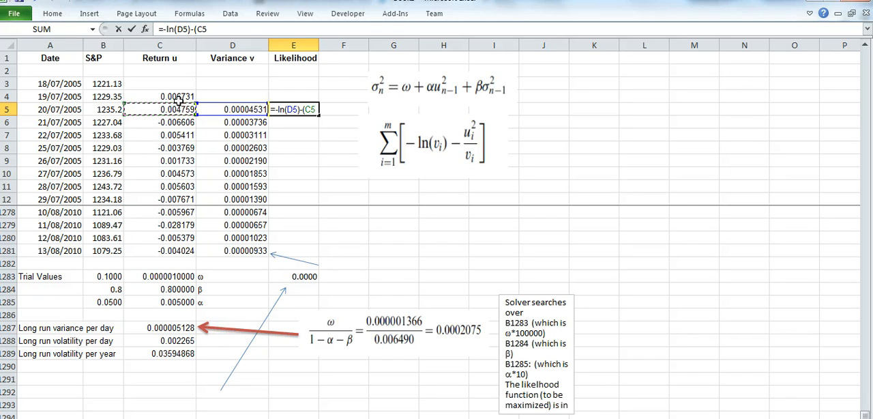
{"action": "type", "text": "^2)"}
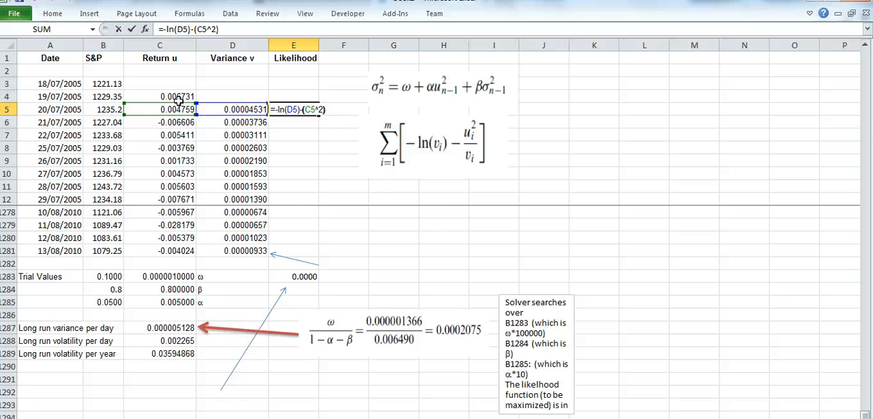
{"action": "type", "text": "/"}
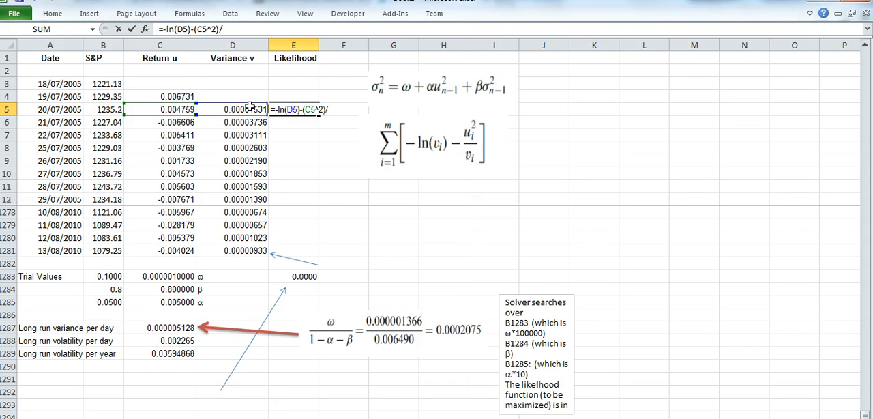
{"action": "type", "text": "D5"}
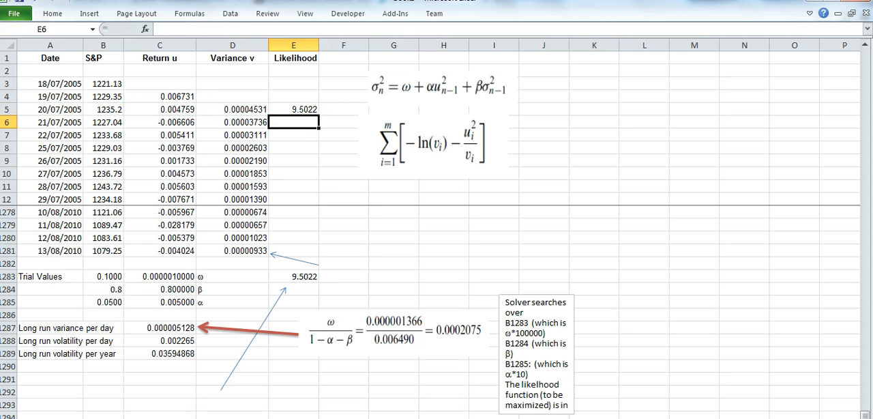
Fill the E5 likelihood formula down to E1281 and review the SUM total in E1283.
{"action": "left_click", "coordinate": [294, 109]}
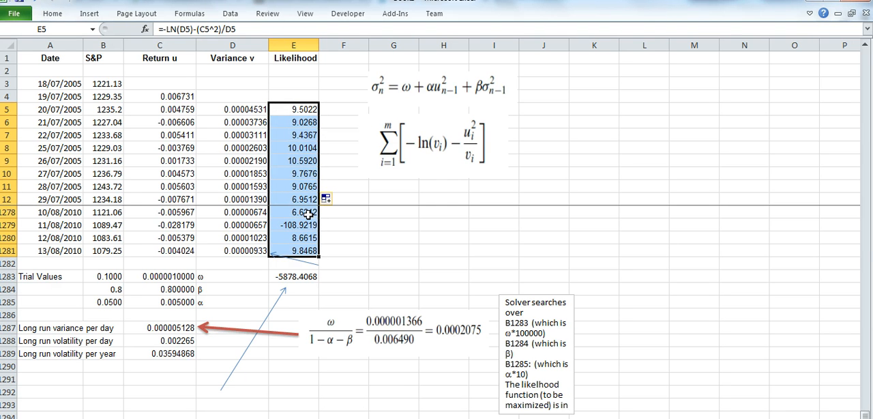
{"action": "mouse_move", "coordinate": [22, 204]}
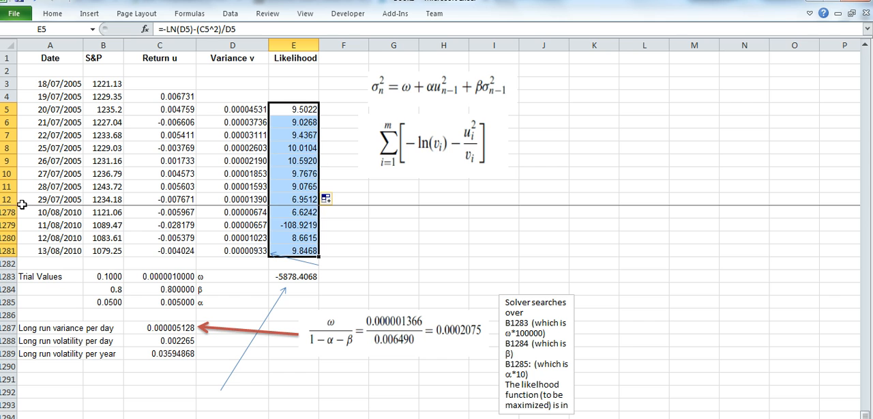
{"action": "mouse_move", "coordinate": [297, 135]}
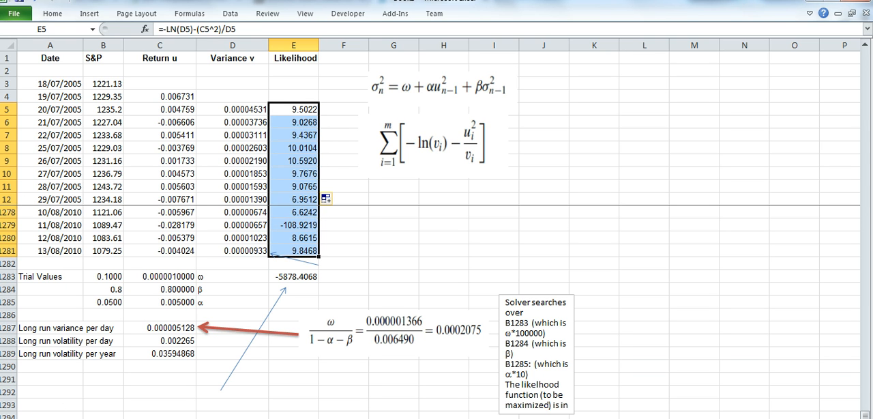
{"action": "left_click", "coordinate": [293, 275]}
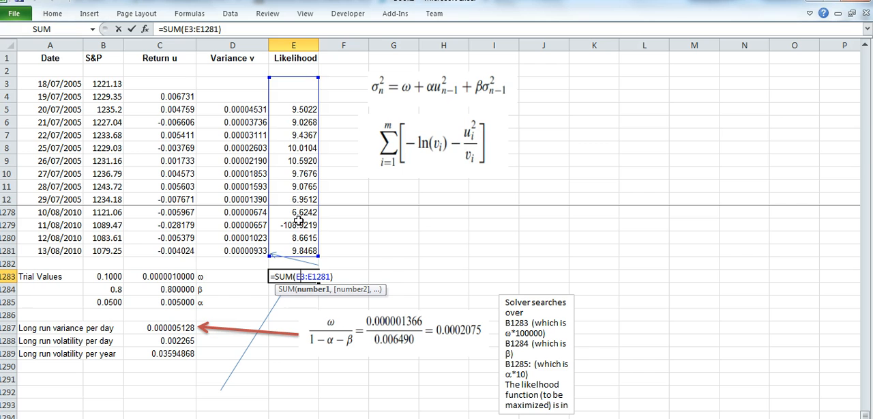
{"action": "mouse_move", "coordinate": [307, 244]}
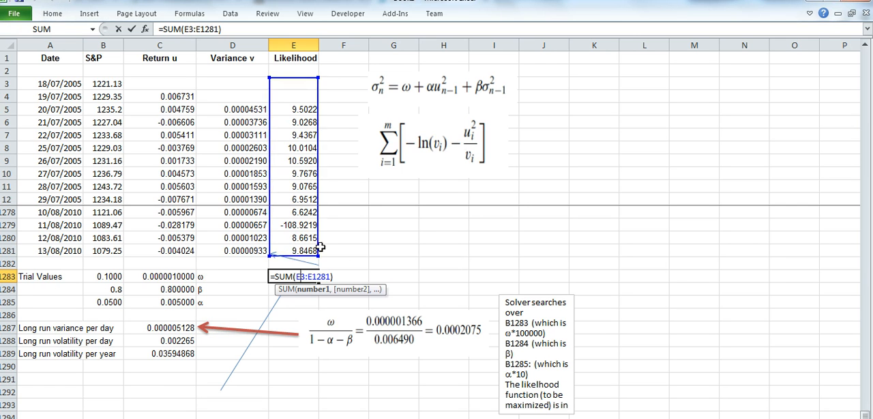
{"action": "mouse_move", "coordinate": [437, 164]}
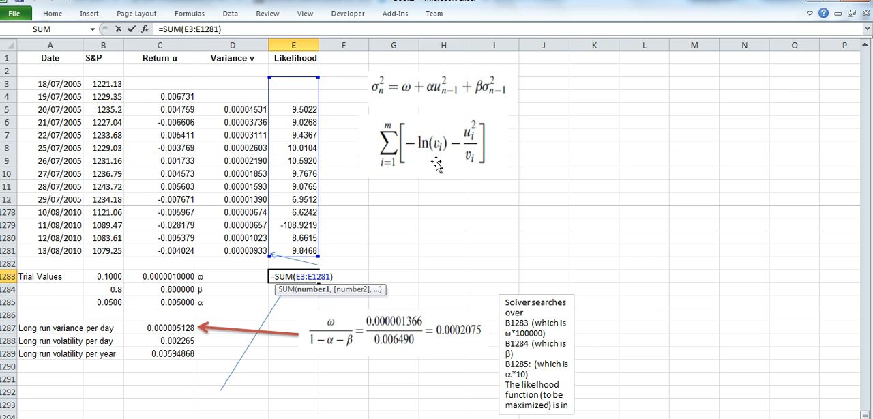
{"action": "mouse_move", "coordinate": [433, 164]}
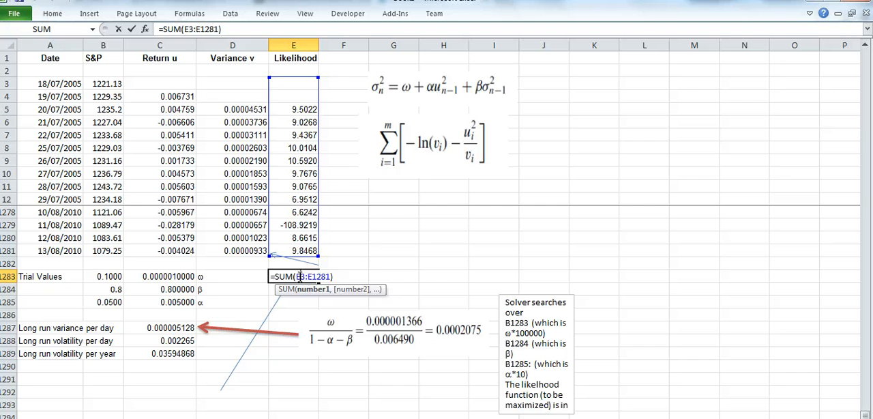
{"action": "mouse_move", "coordinate": [202, 300]}
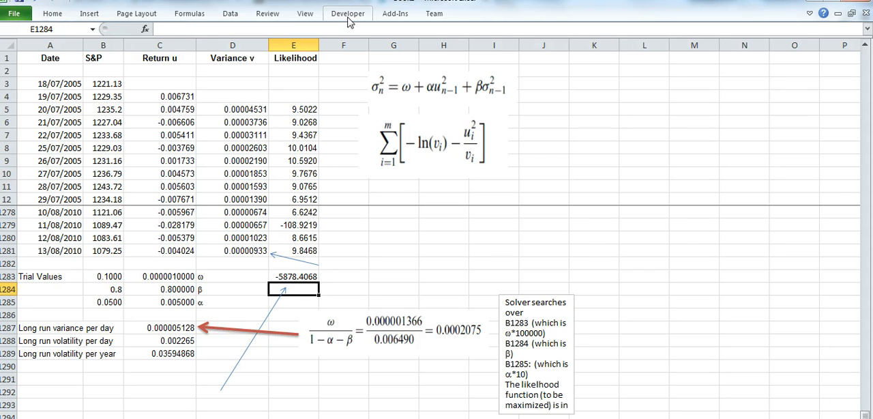
{"action": "mouse_move", "coordinate": [229, 14]}
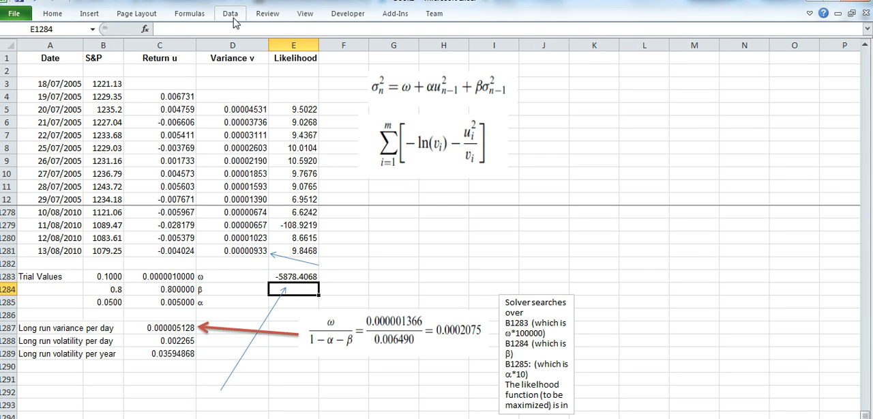
Open the Solver Parameters dialog from the Data ribbon.
{"action": "left_click", "coordinate": [229, 13]}
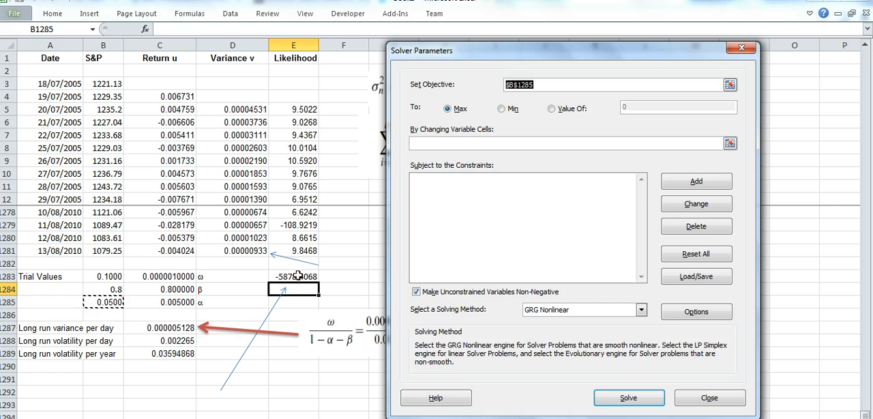
Set Solver to maximize $E$1283 and start choosing B1283 as a variable cell.
{"action": "left_click", "coordinate": [295, 275]}
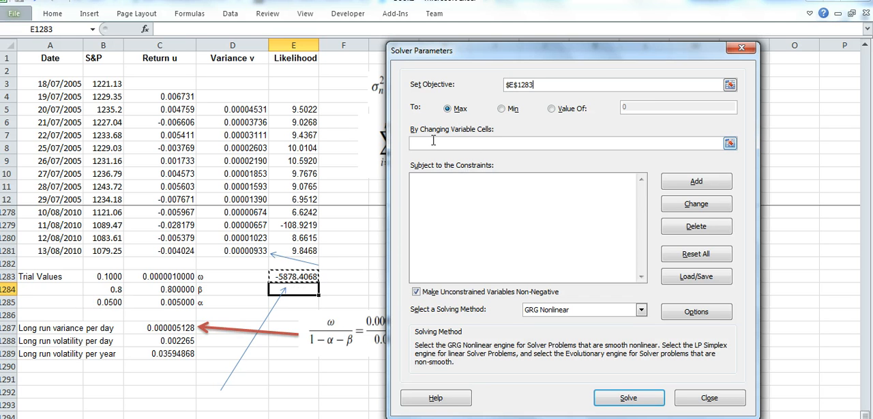
{"action": "left_click", "coordinate": [102, 276]}
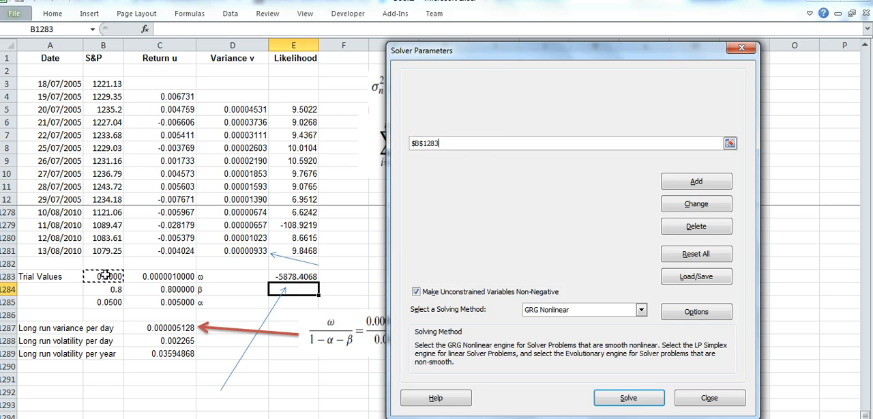